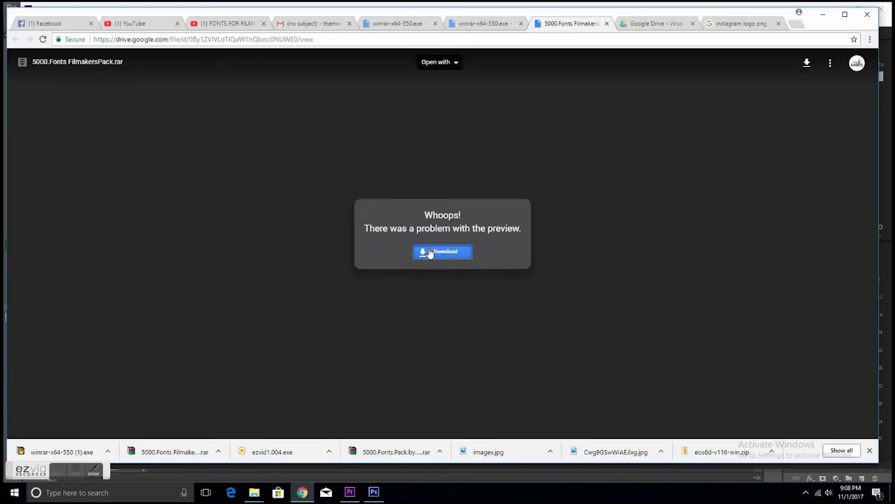
Download the 5000.Fonts FilmakersPack.rar archive, confirming past the too-large-to-scan virus warning
left_click(442, 252)
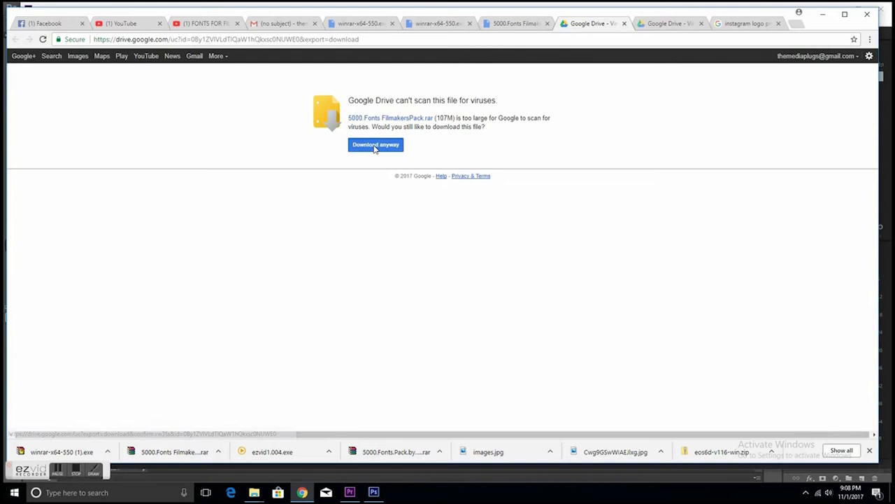
left_click(375, 144)
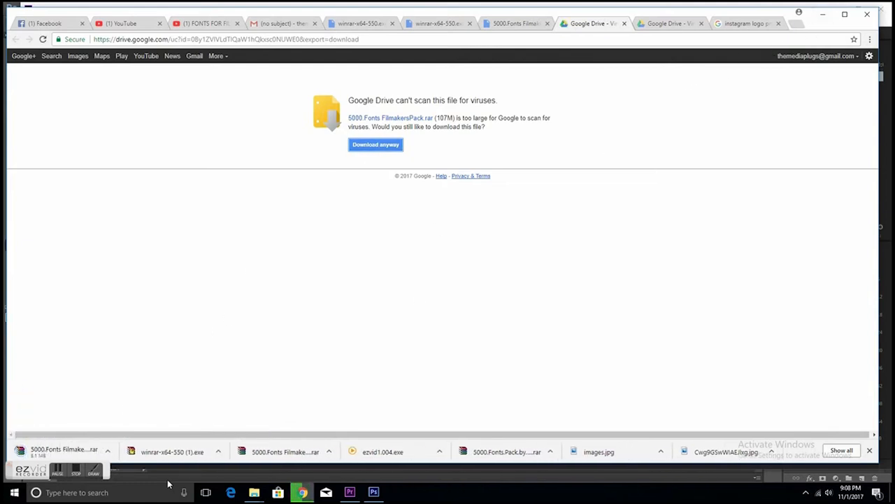
mouse_move(785, 107)
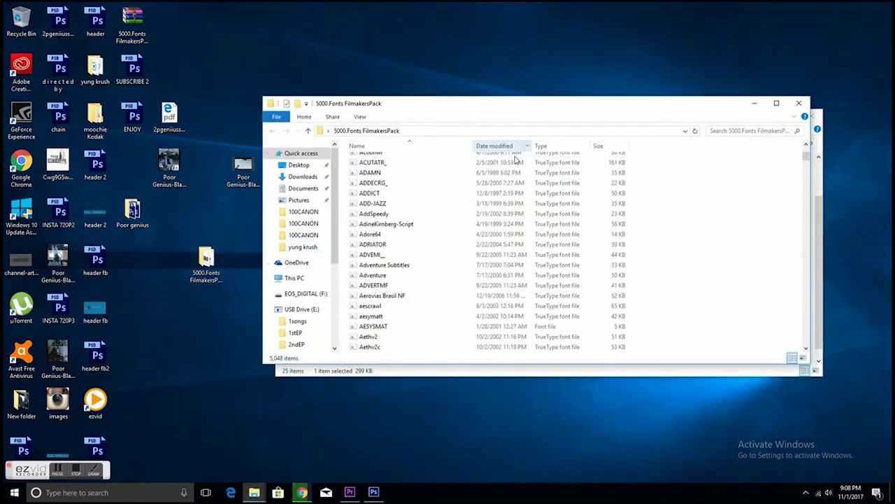
Browse the 5,048 extracted font files in 5000.Fonts FilmakersPack, then close the Downloads window
scroll("down", 3)
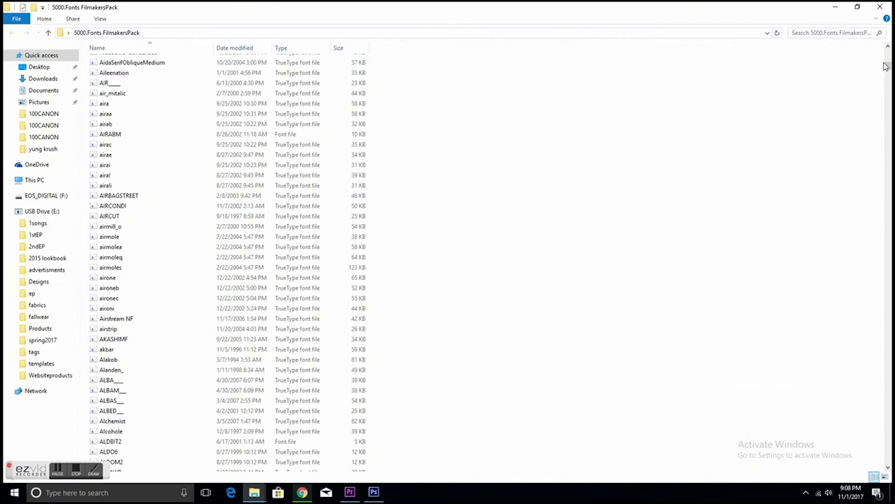
scroll("down", 3)
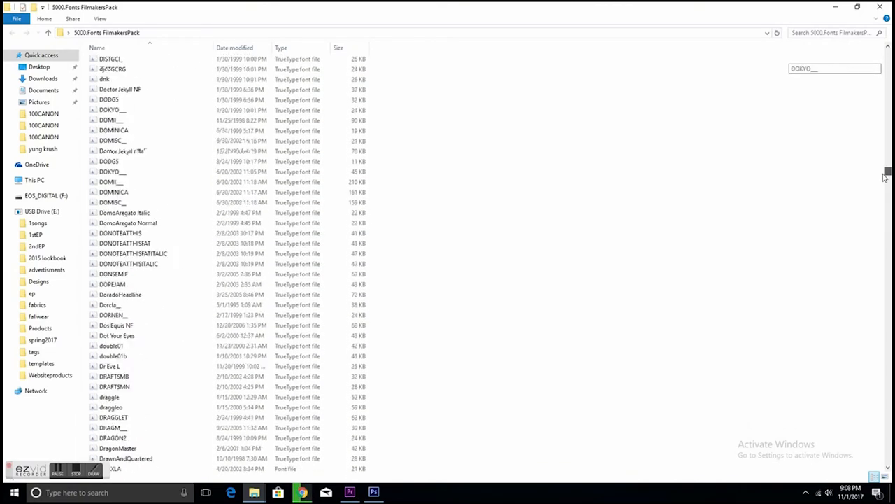
scroll("down", 3)
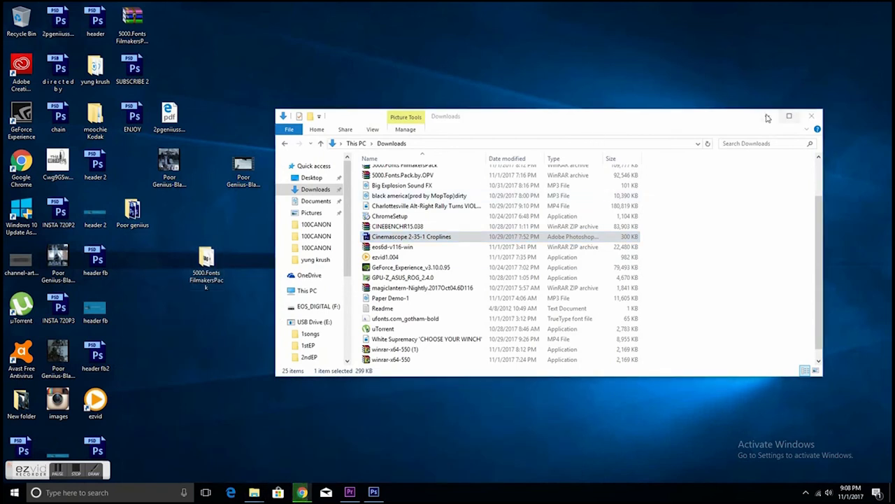
left_click(812, 115)
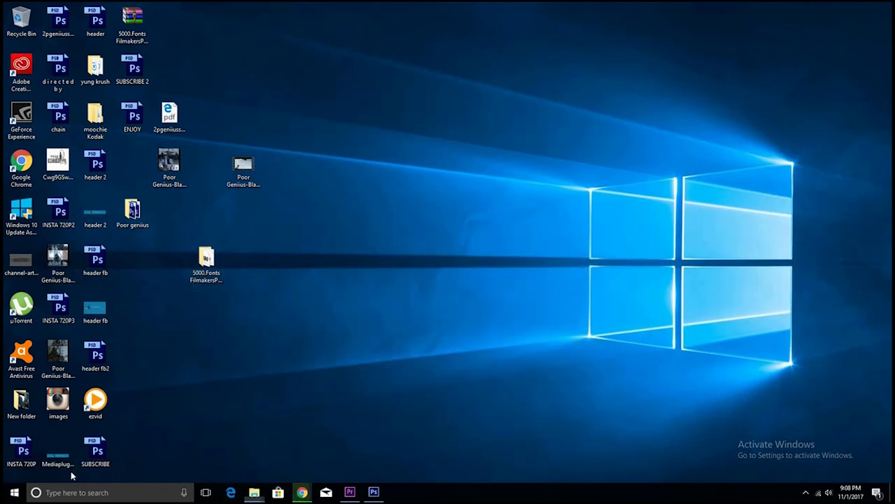